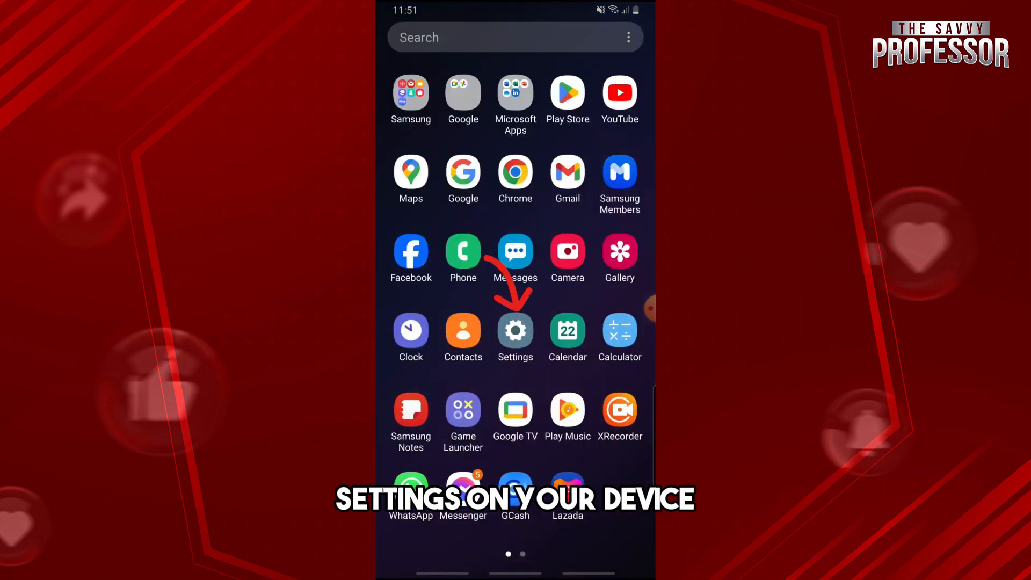
Check the Wi-Fi settings show Wi-Fi on and the network connected, then return to the main Settings list
click(515, 331)
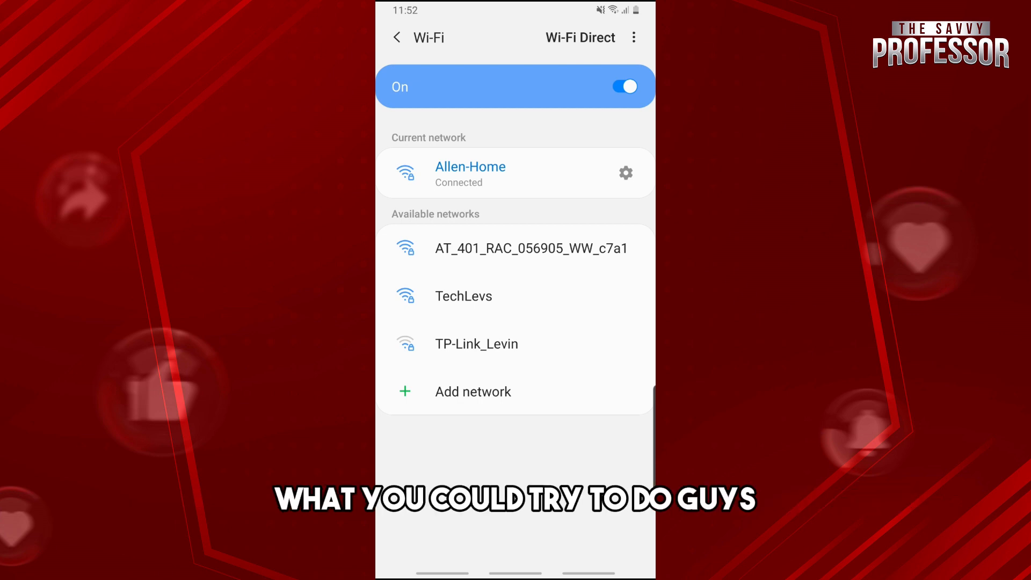
click(397, 38)
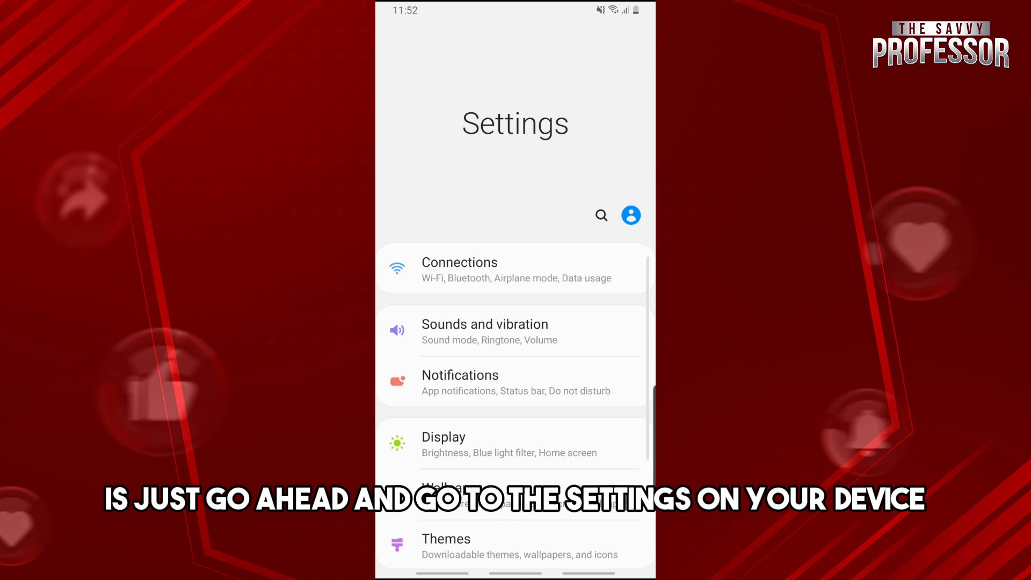
From Apps, locate Snapchat and show its App info page with the permissions section in view
scroll(down, 3)
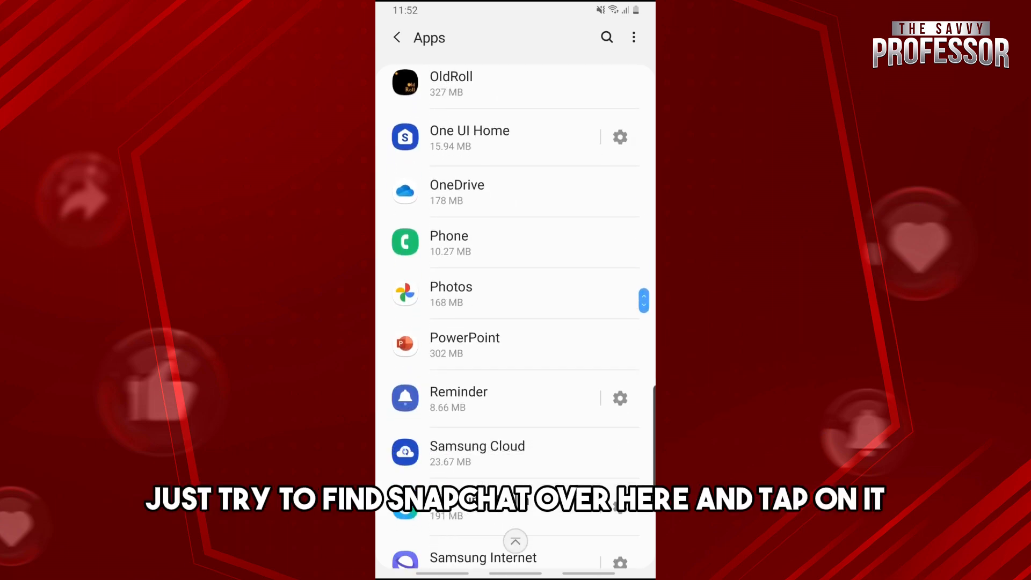
scroll(down, 3)
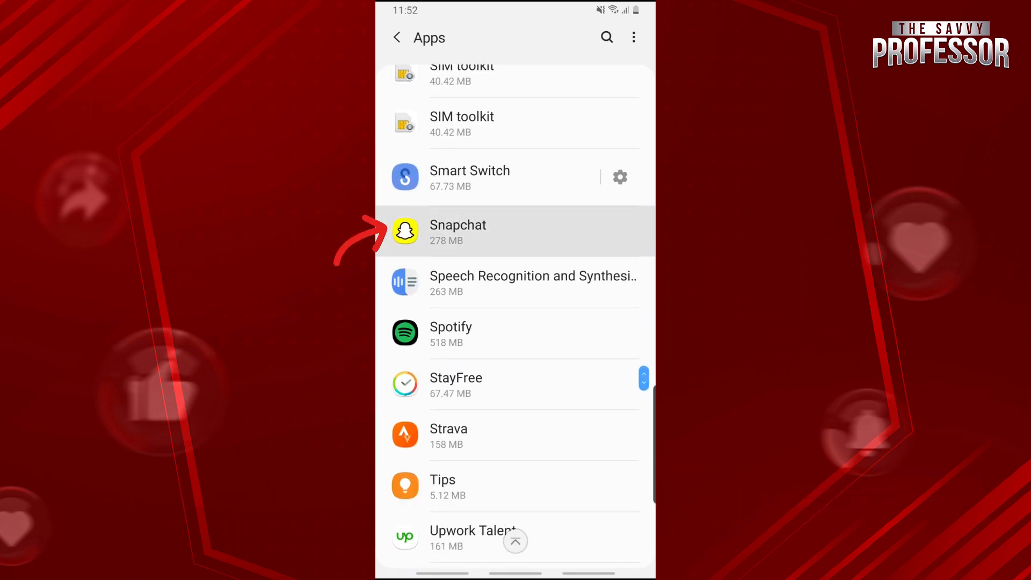
click(457, 231)
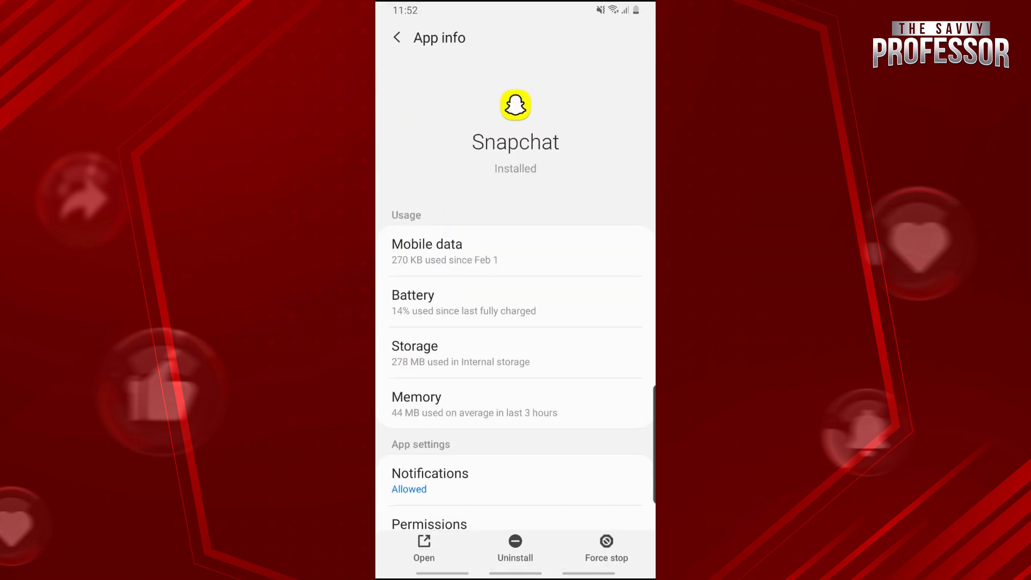
scroll(down, 3)
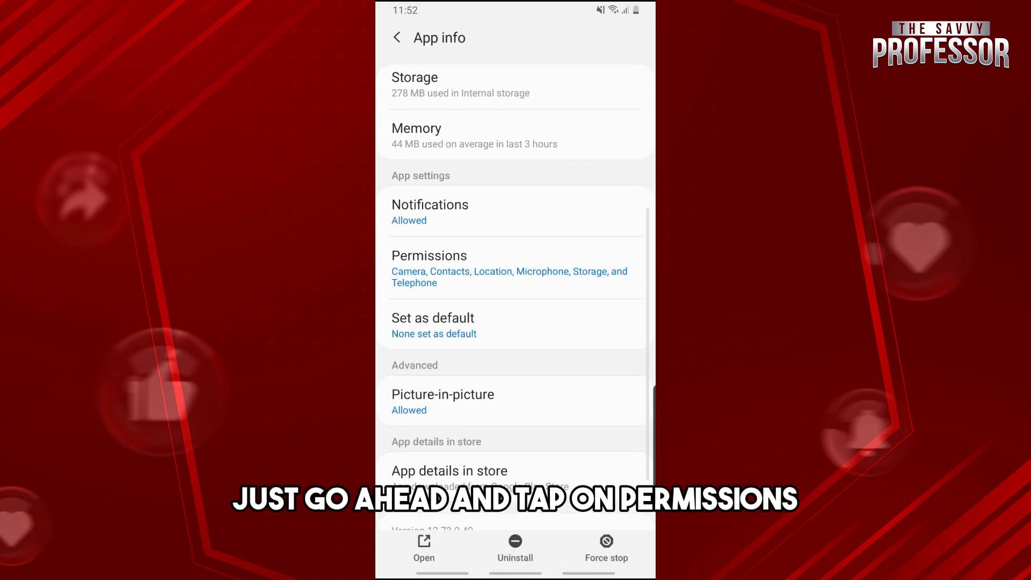
Allow Snapchat's Contacts and Telephone permissions so none remain denied, then return to the home screen
click(429, 268)
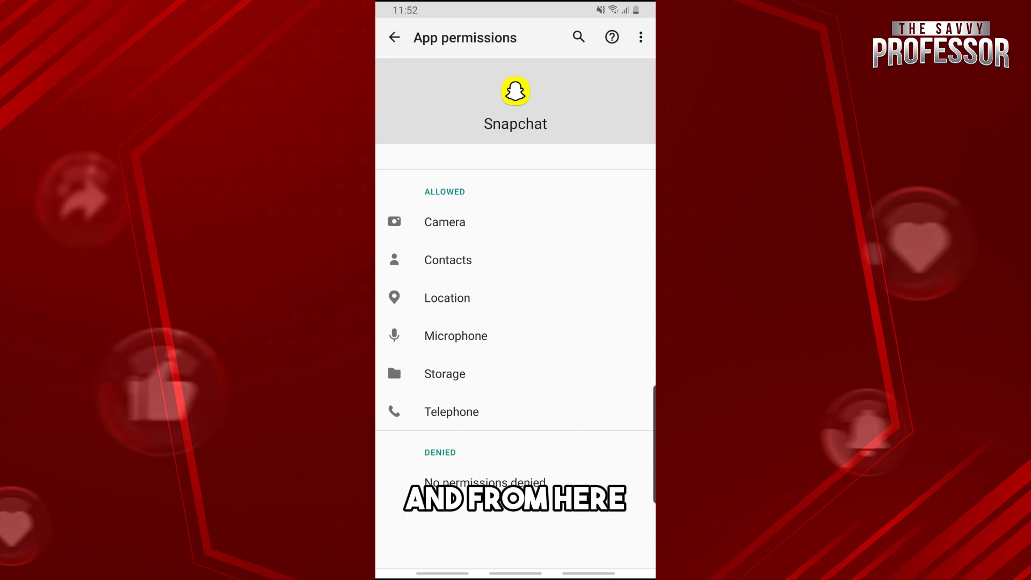
click(448, 260)
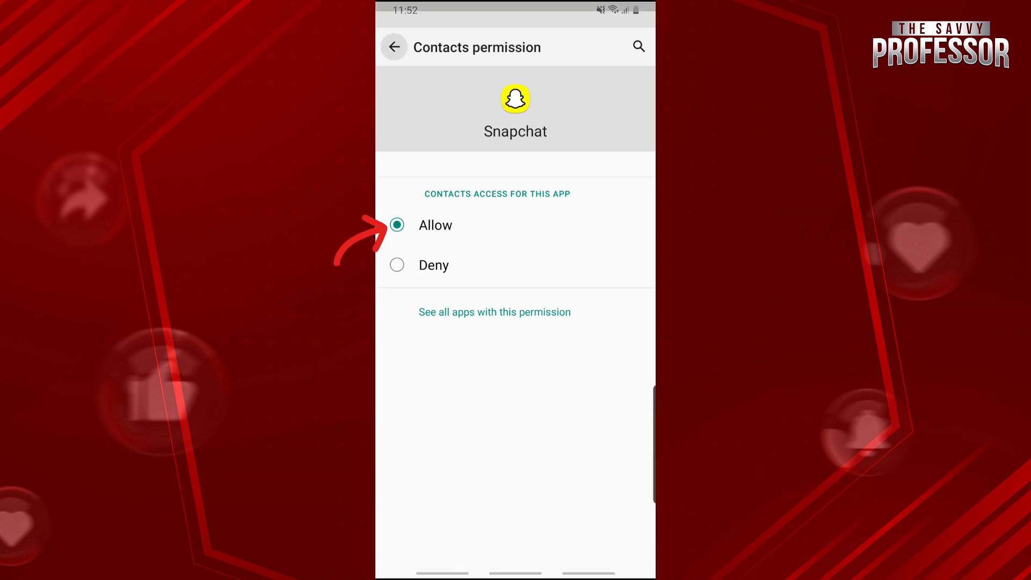
click(394, 47)
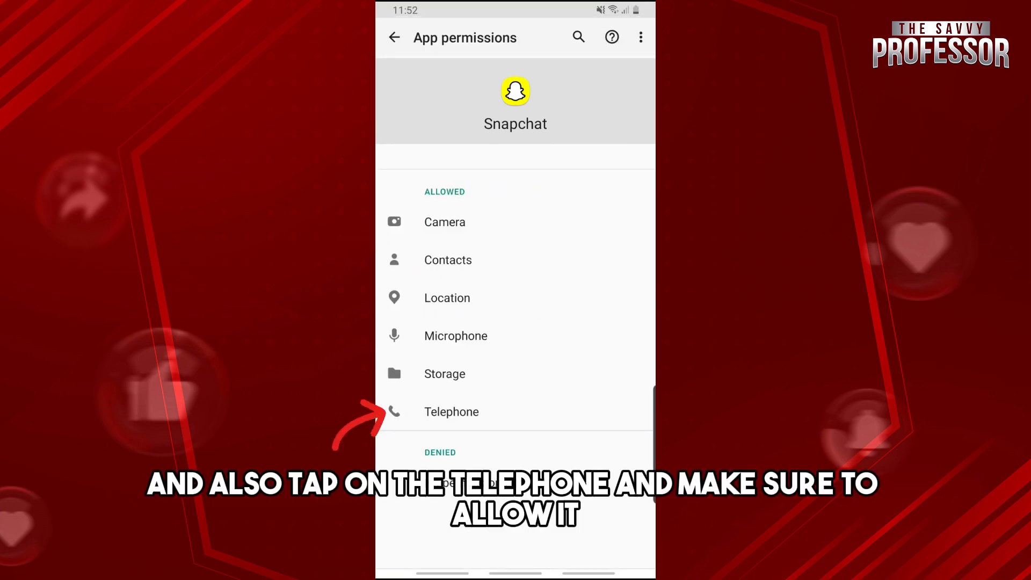
click(451, 412)
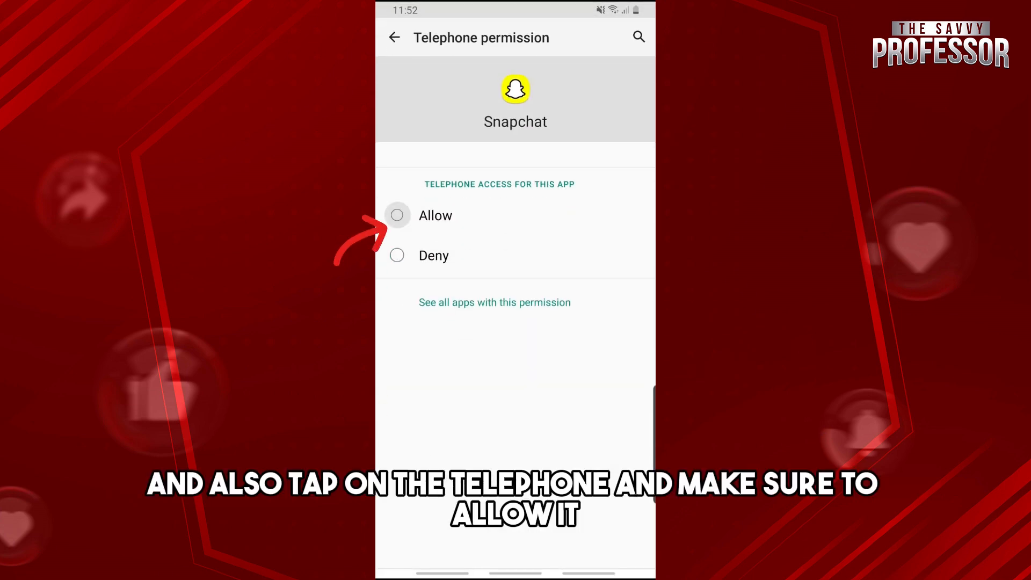
click(394, 37)
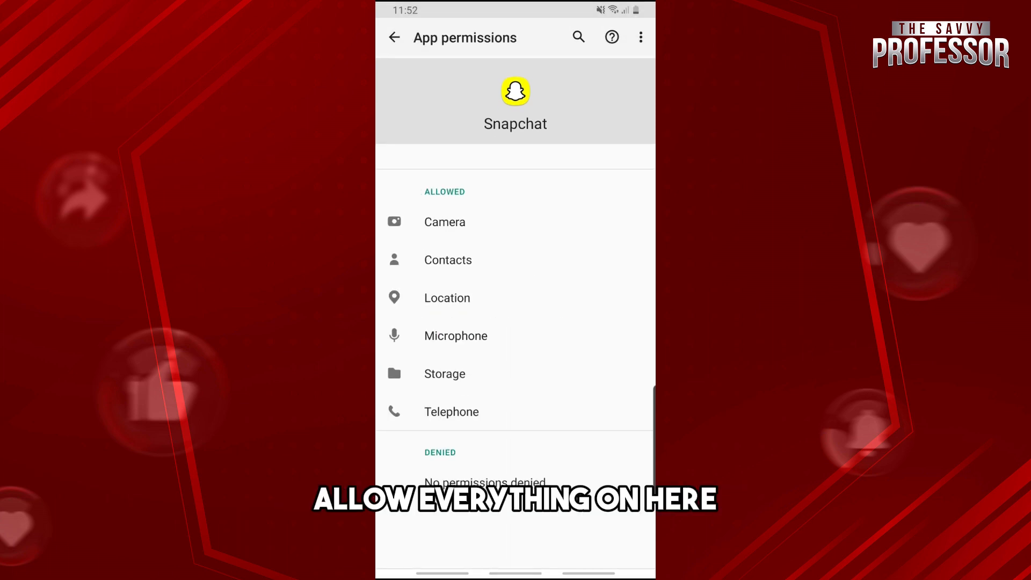
click(448, 260)
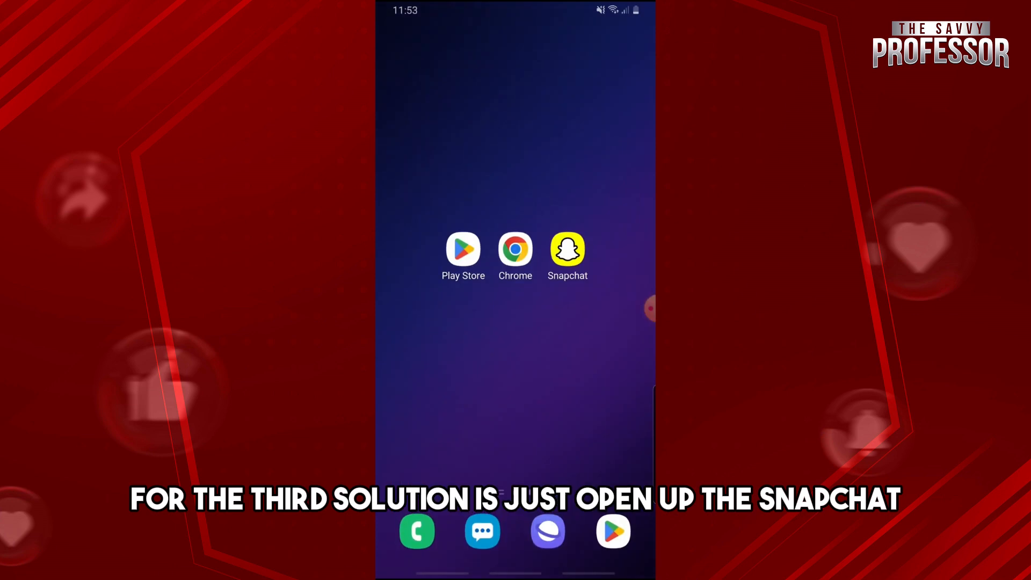
click(567, 248)
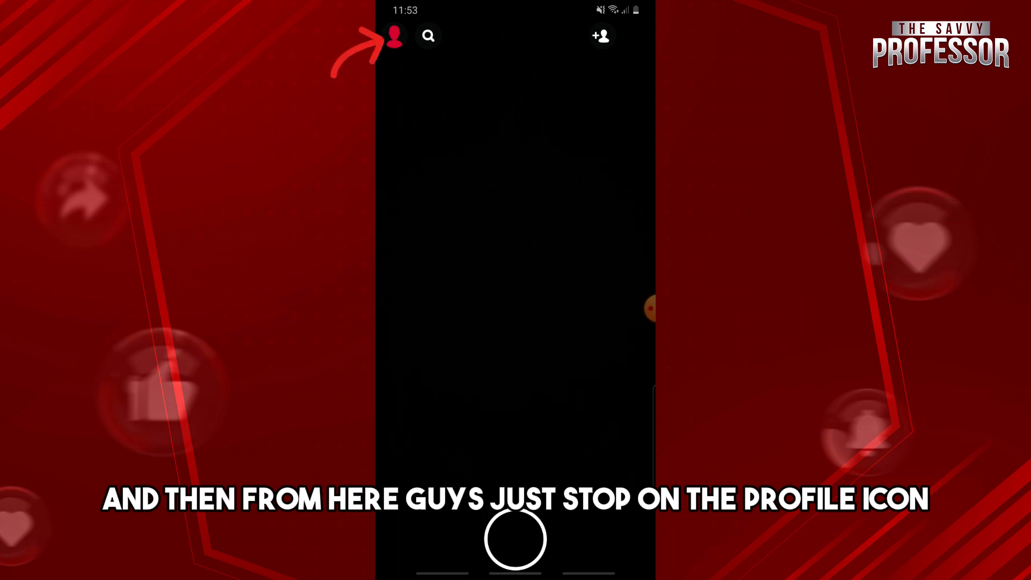
click(394, 37)
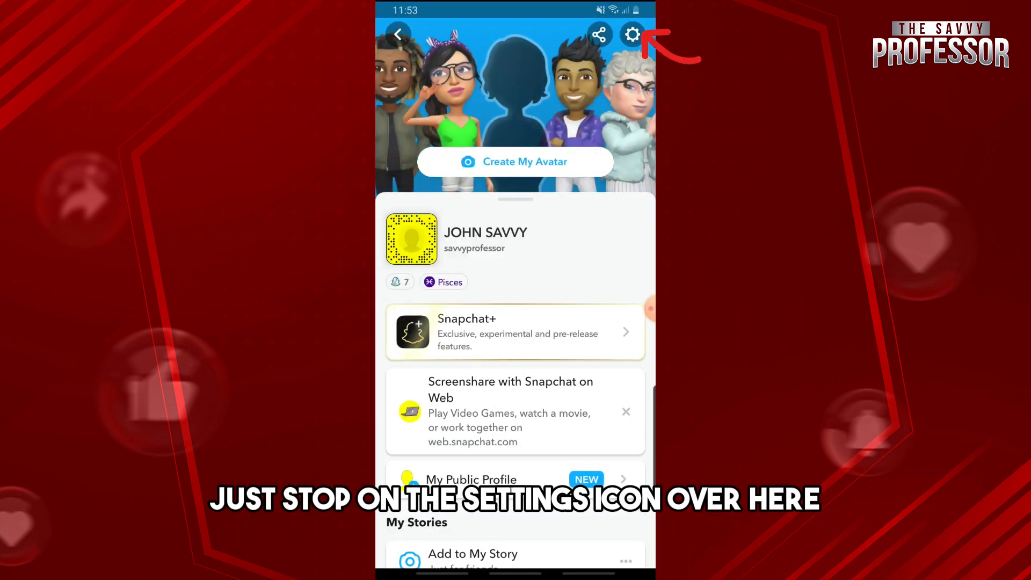
click(631, 35)
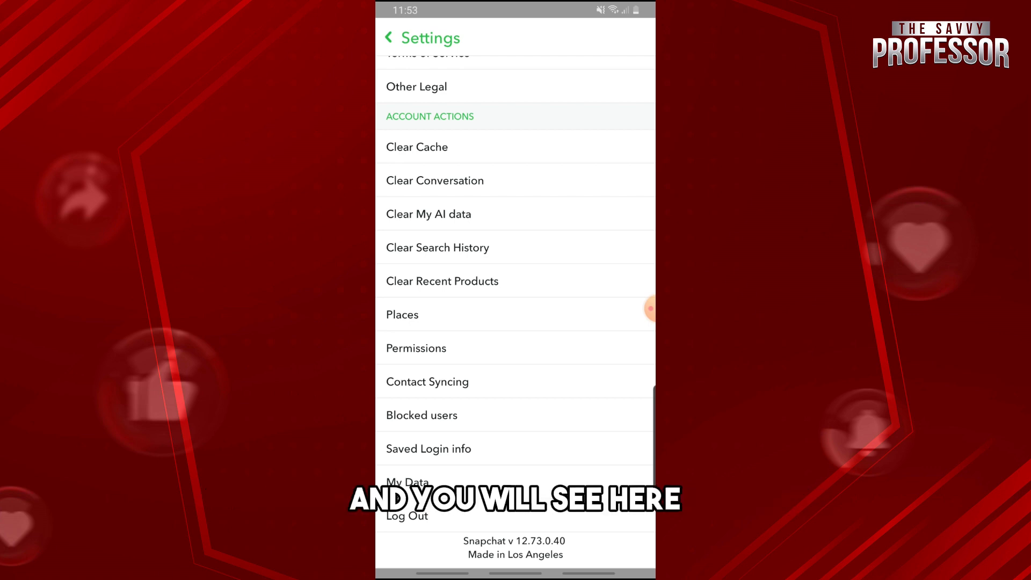
click(417, 147)
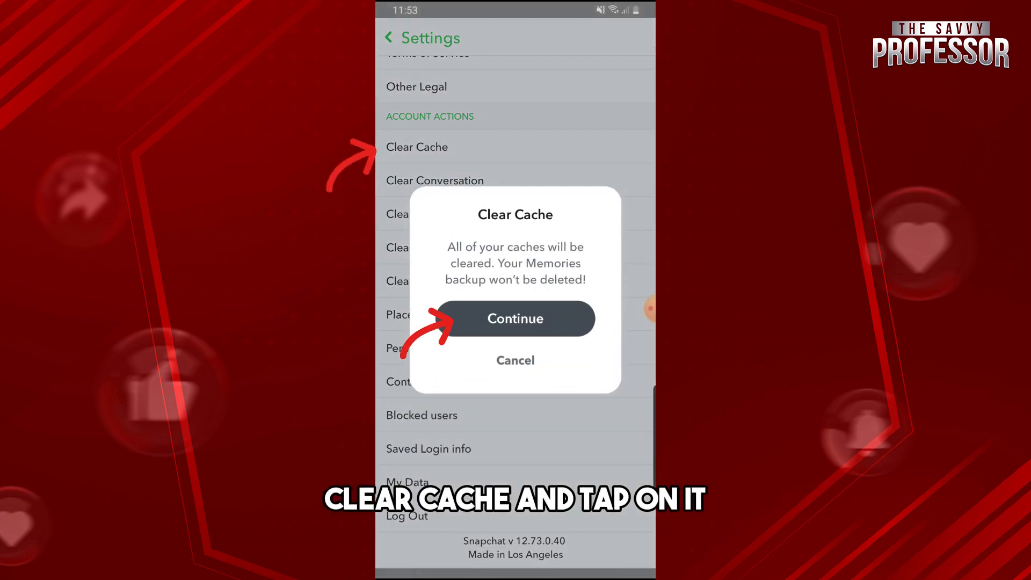
click(515, 318)
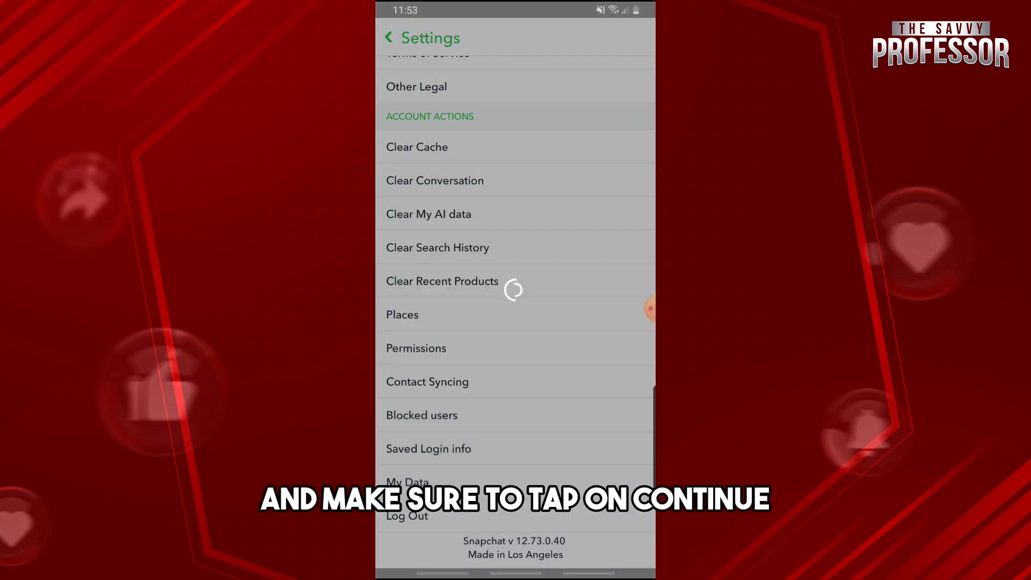